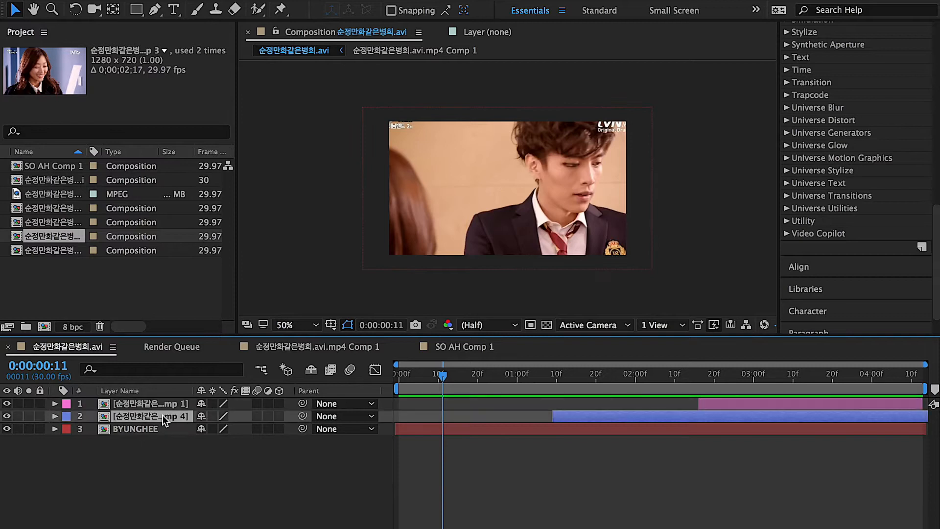
Rename layer 2 to SOO AH so the layers read BOTH, SOO AH, BYUNGHEE.
double_click(149, 416)
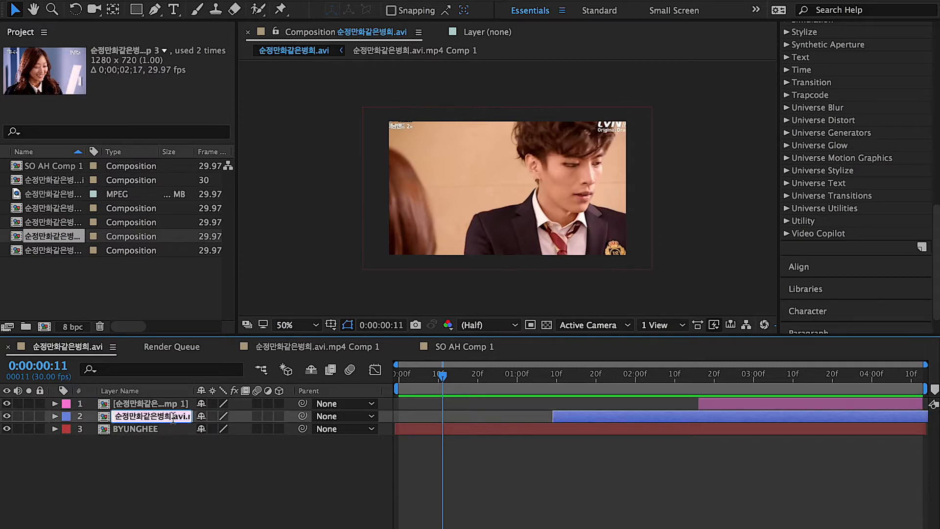
type("SOO AH")
left_click(150, 403)
type("BOTH")
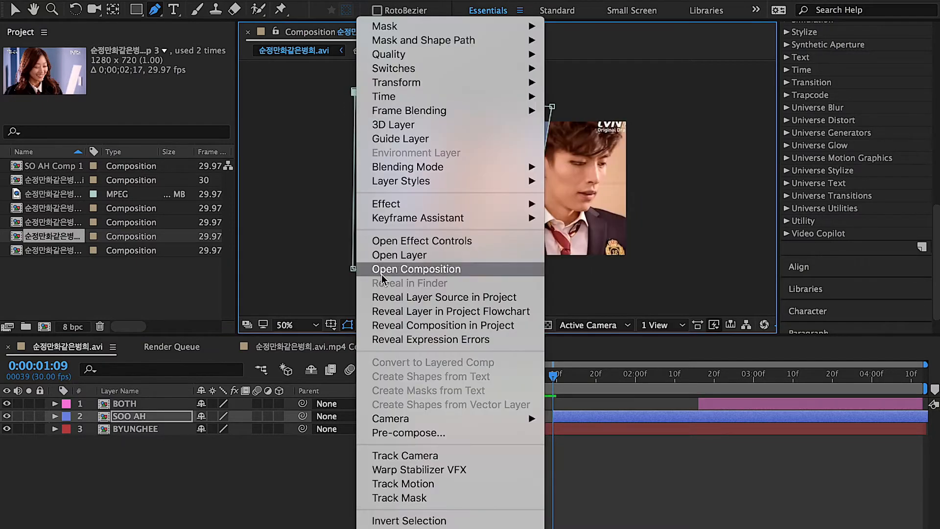
mouse_move(400, 180)
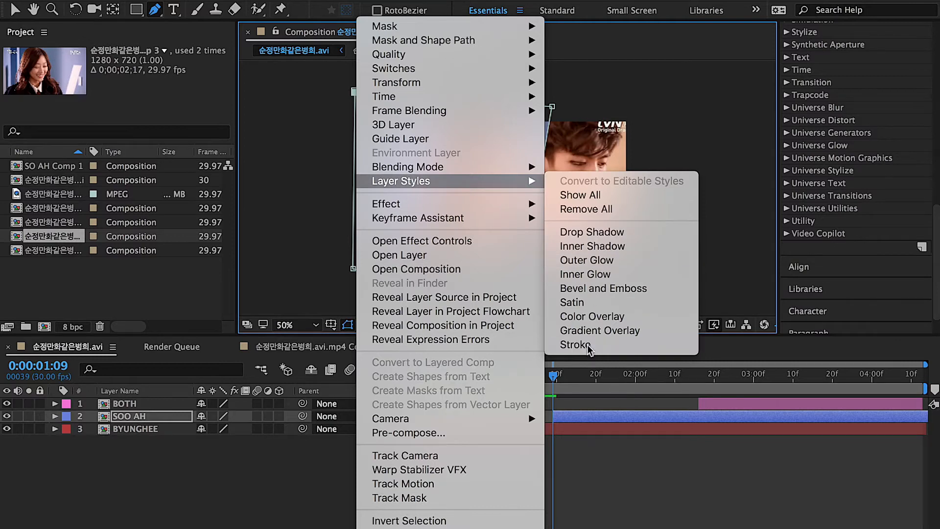
Add a Stroke layer style to SOO AH in pure red FF0000.
left_click(575, 344)
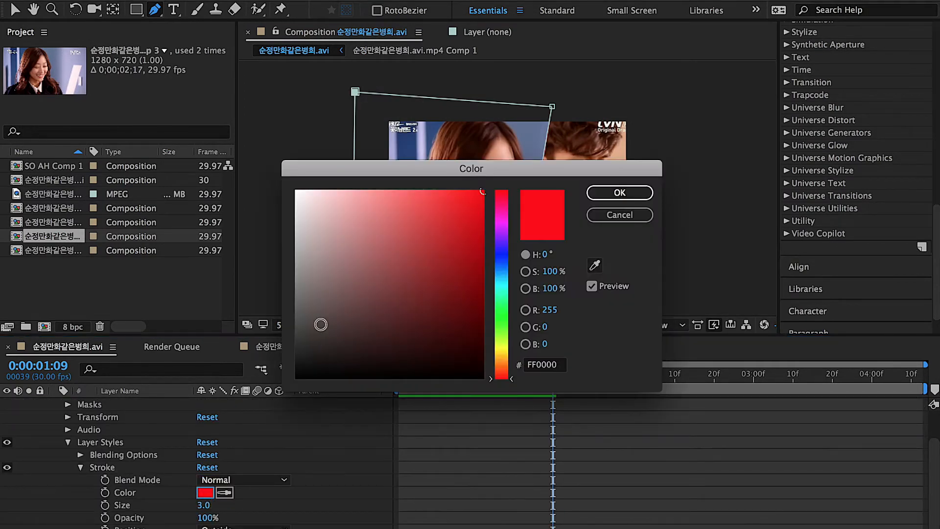
left_click(619, 193)
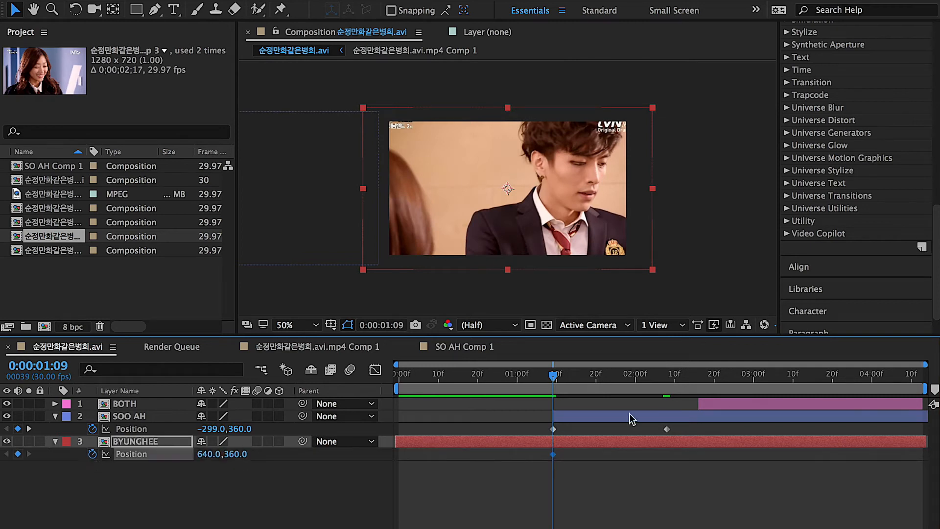
Select the SOO AH clip to animate its slide-in from -299,360.
left_click(666, 374)
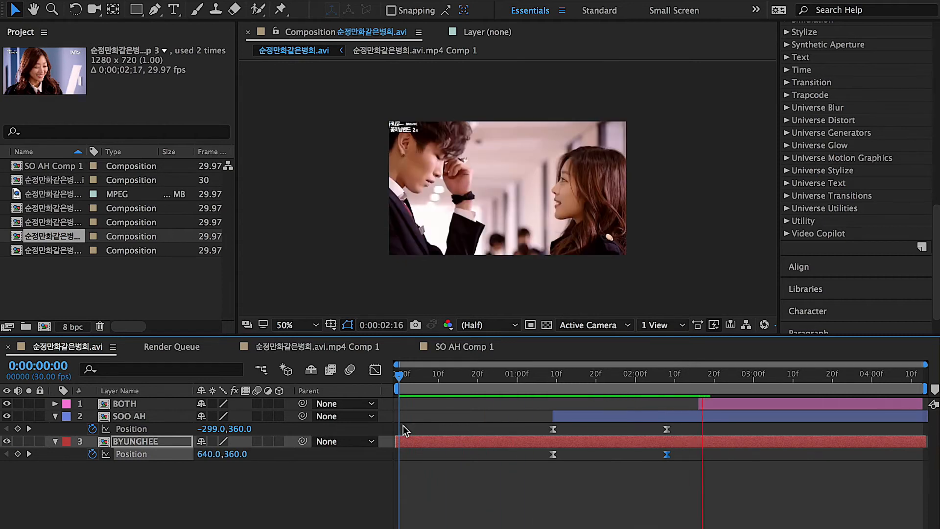
left_click_drag(398, 374, 400, 373)
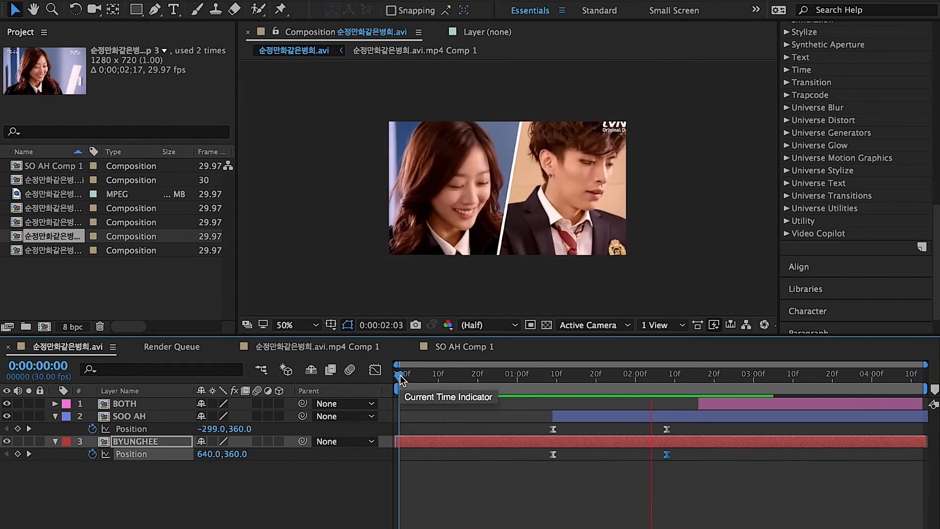
left_click_drag(401, 378, 689, 378)
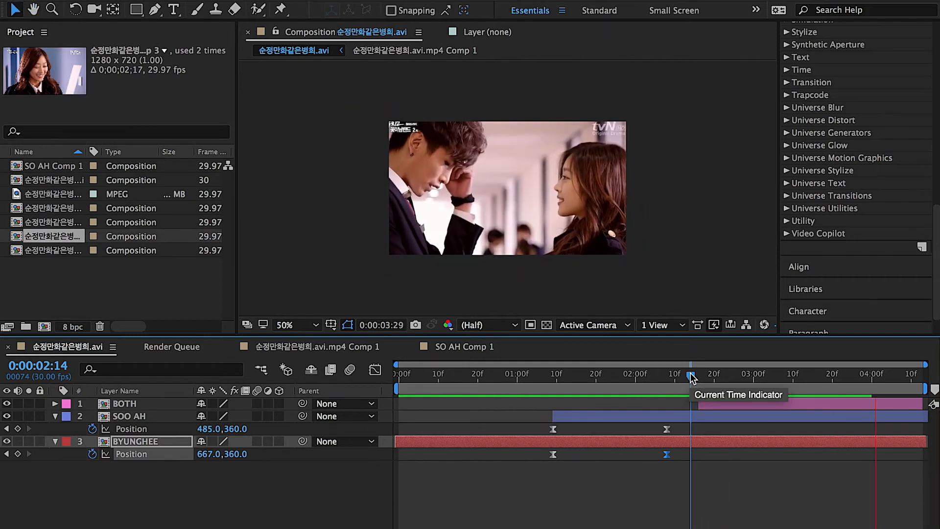
left_click_drag(691, 379, 698, 379)
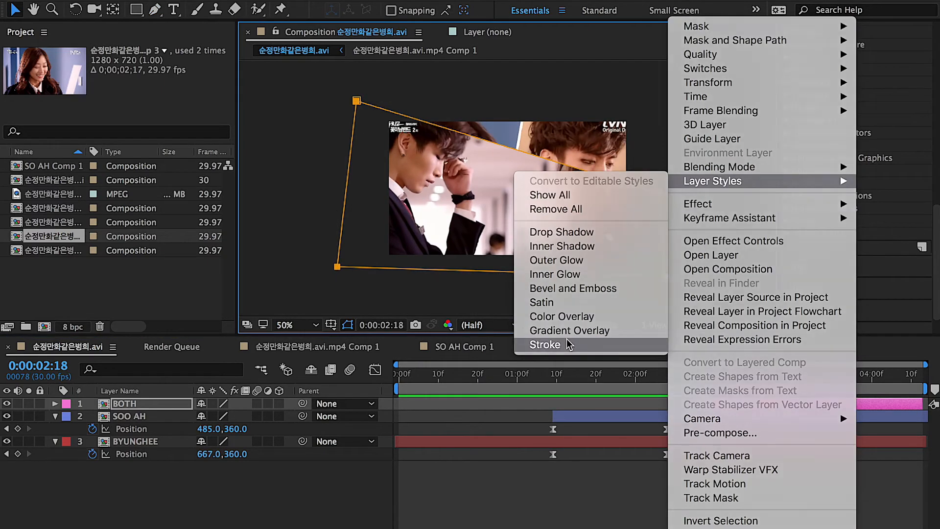
Add a red Stroke layer style to the BOTH clip.
left_click(546, 343)
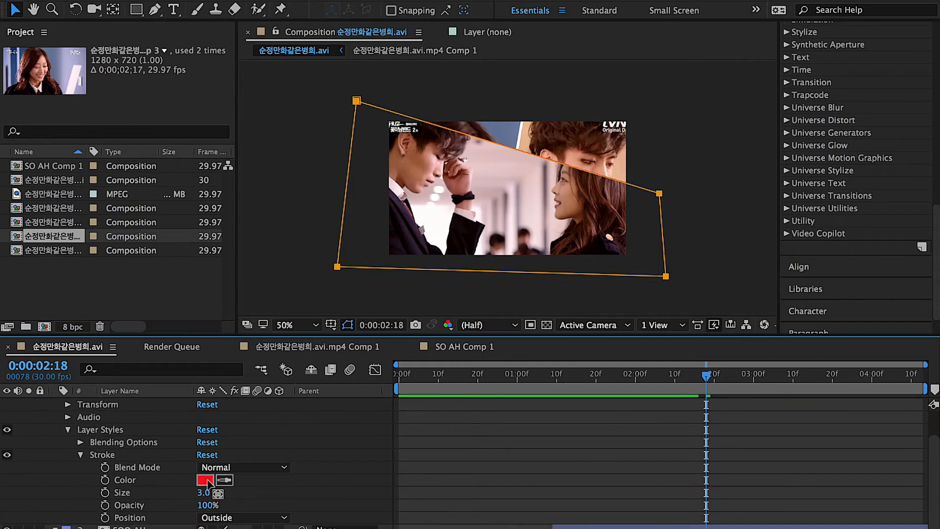
left_click(206, 479)
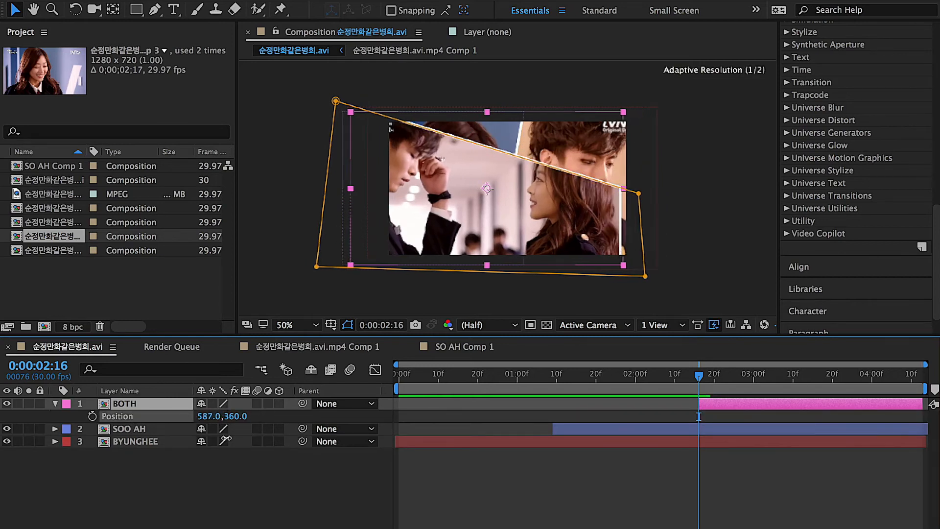
Keyframe BOTH's Position rising from 640,1151 to 640,467 with easing.
left_click_drag(486, 189, 507, 195)
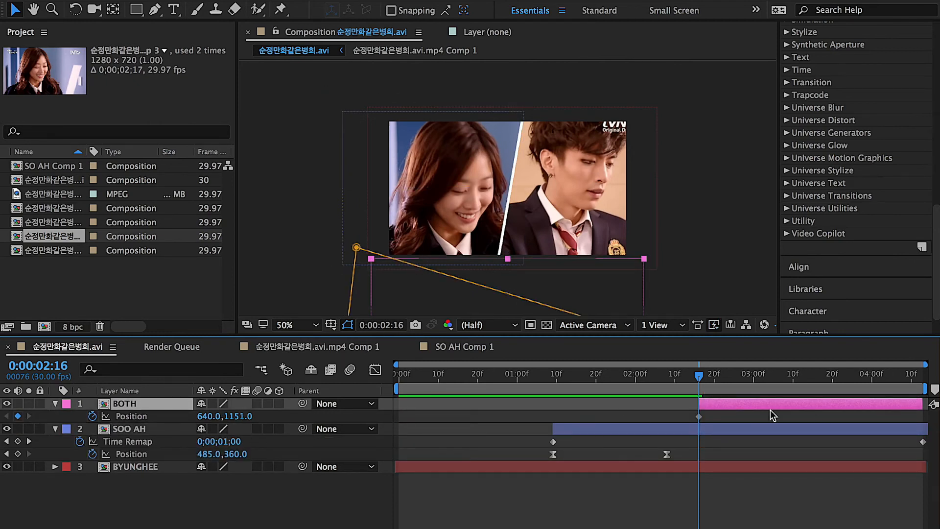
left_click(805, 375)
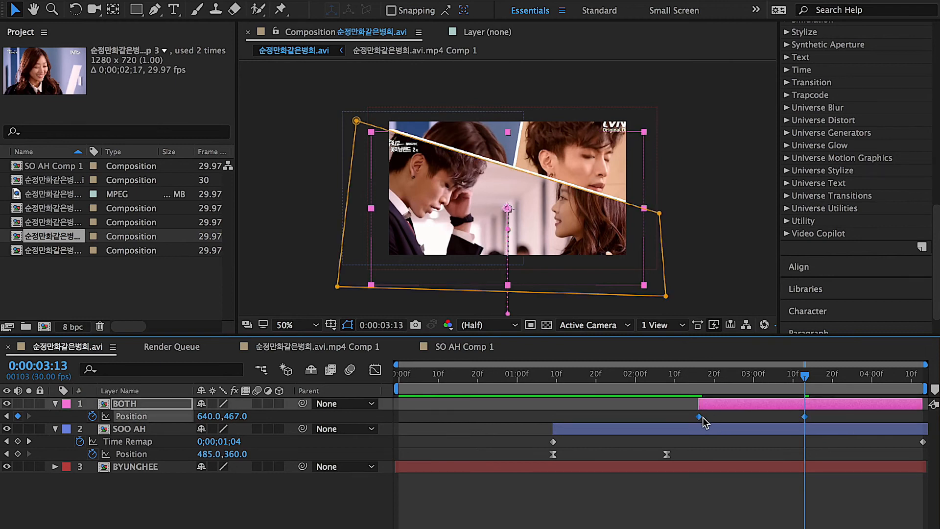
left_click(375, 369)
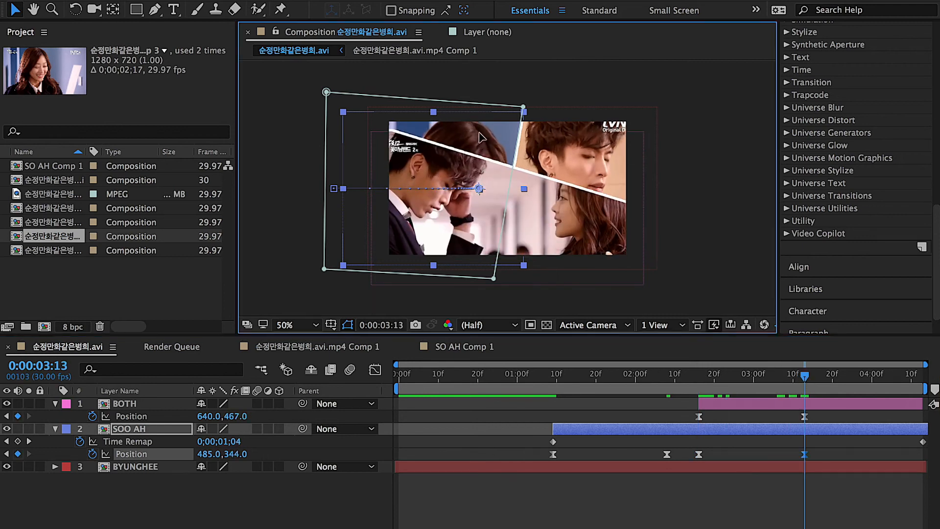
Push SOO AH up out of frame as BOTH arrives and keyframe BYUNGHEE's Position.
left_click_drag(478, 189, 480, 124)
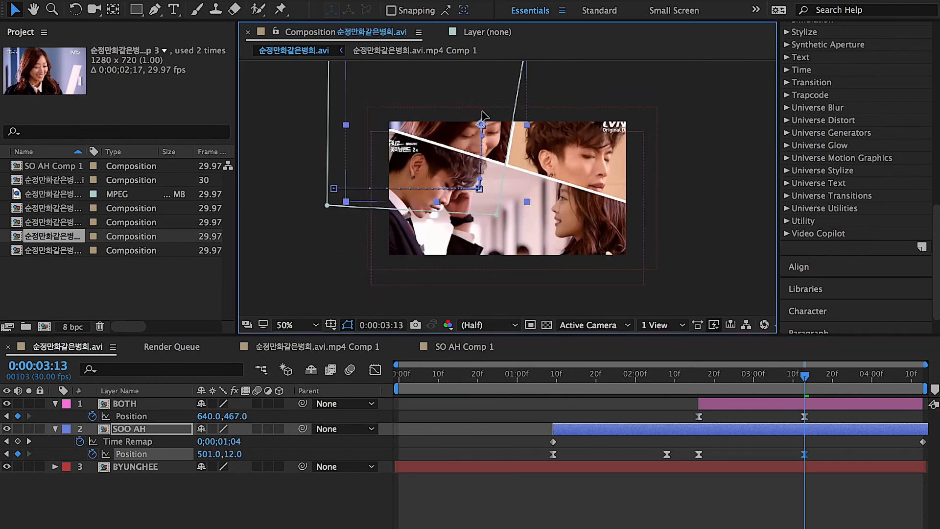
left_click_drag(480, 186, 480, 126)
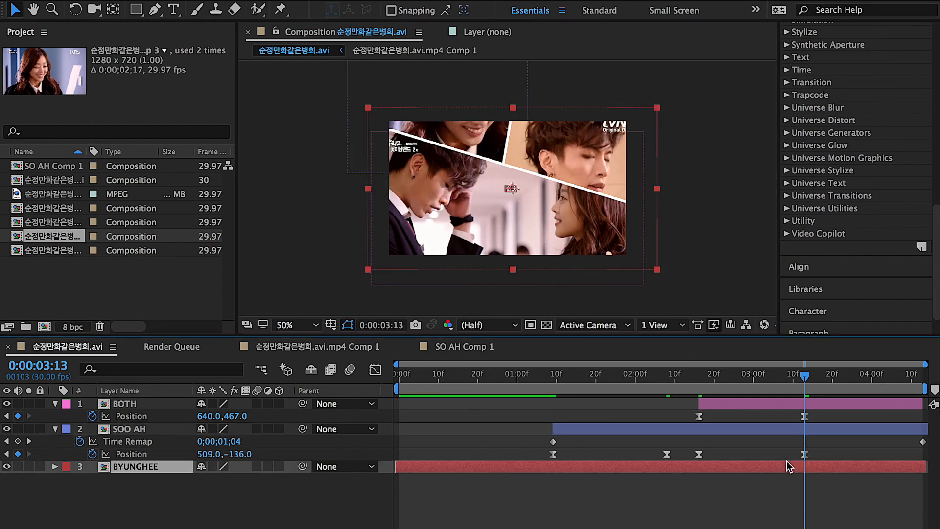
left_click(698, 374)
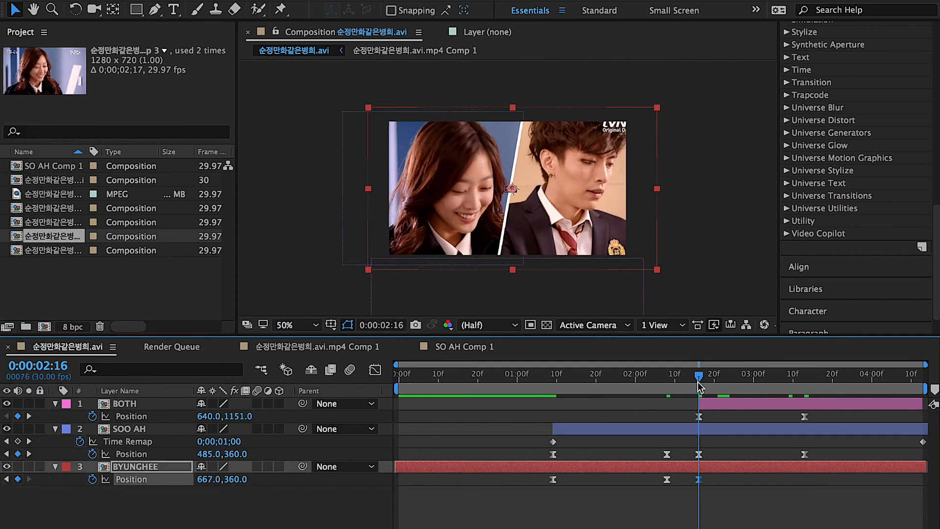
left_click(803, 373)
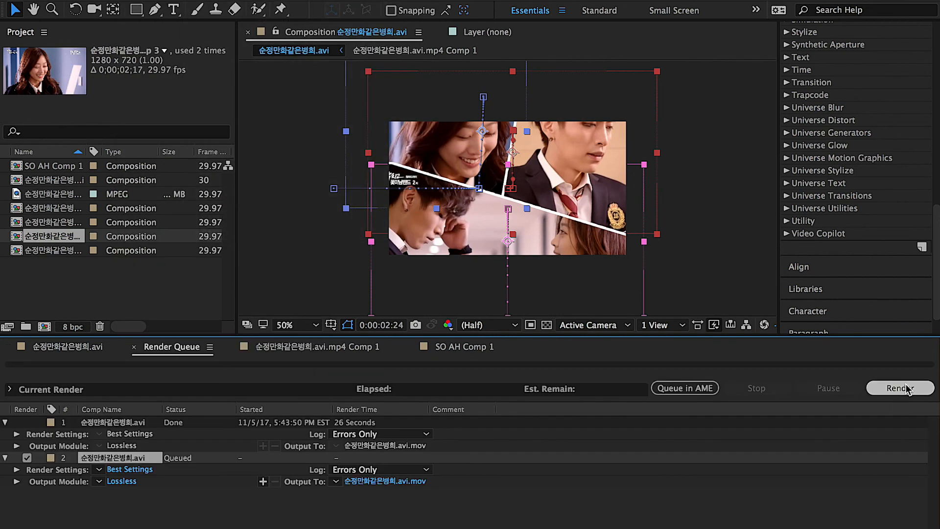
Render the queued composition to a movie file via the Render Queue.
left_click(899, 387)
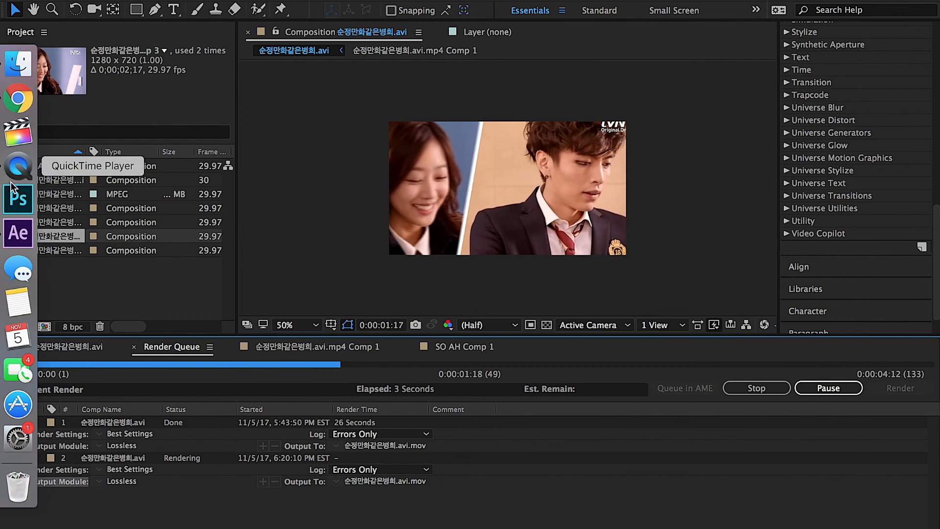